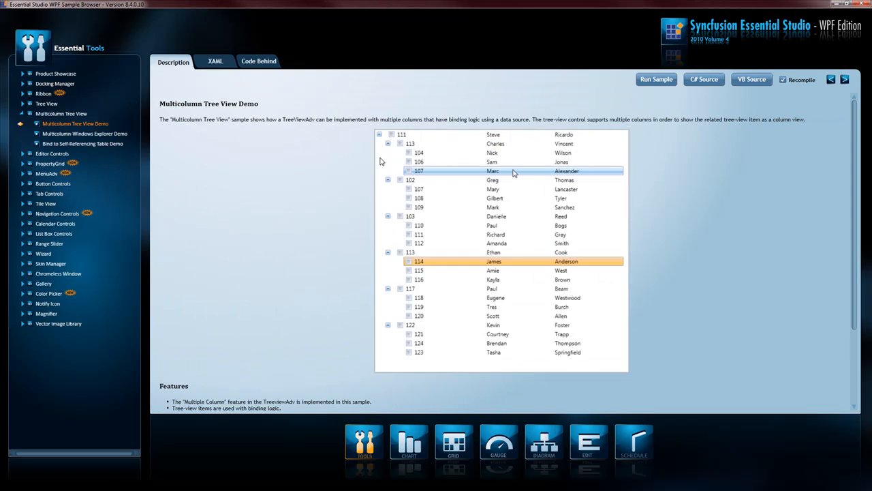
- Browse the TabControlExt, Tile View, Groupbar drag-and-drop and Taskbar demos
click(67, 154)
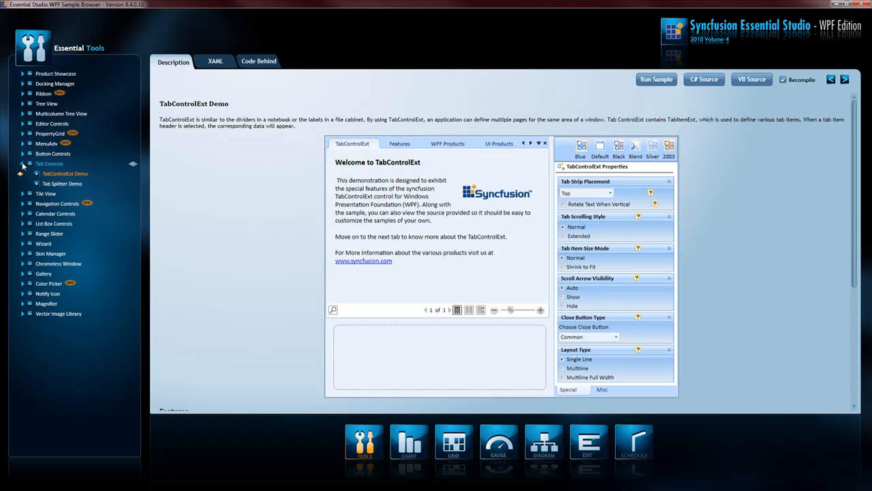
click(45, 173)
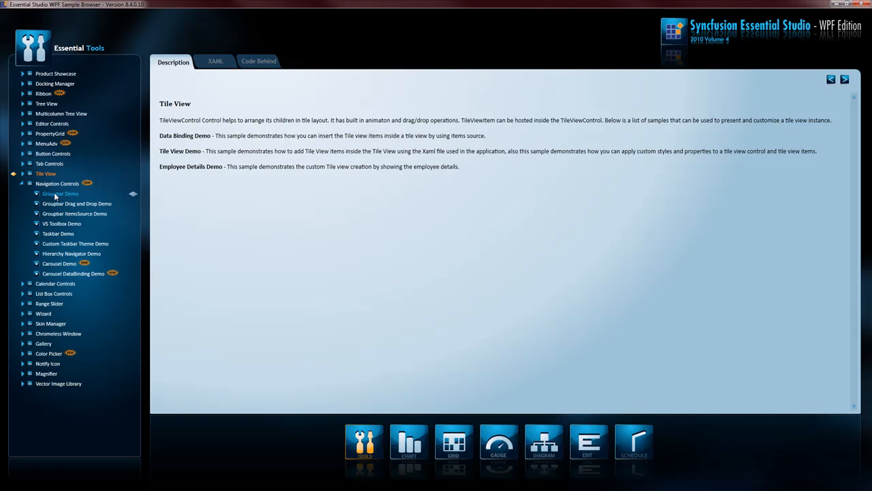
click(77, 203)
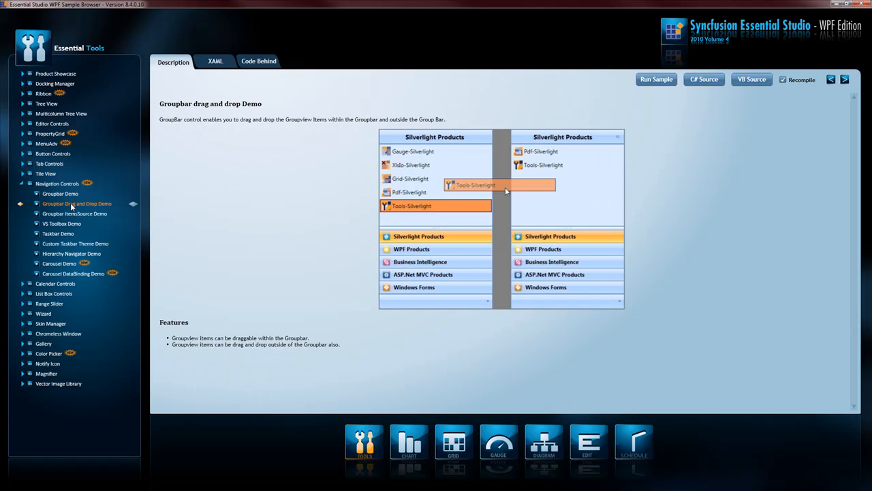
click(58, 233)
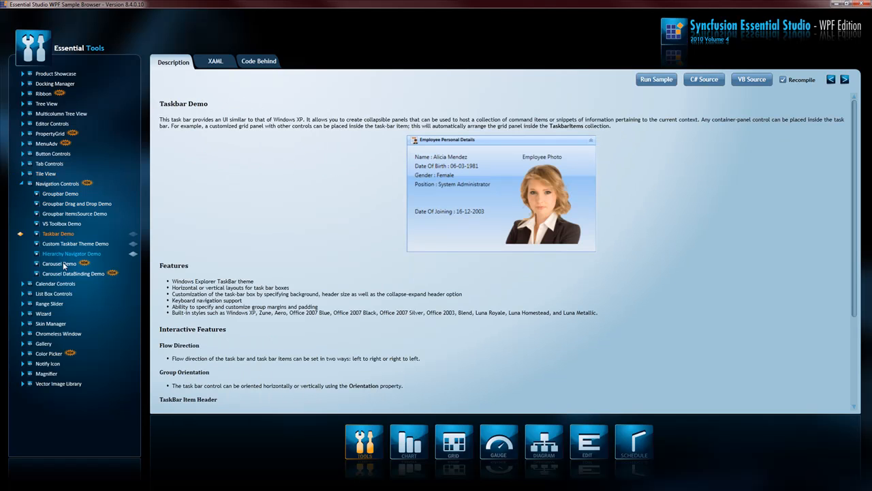
- View the Calendar Edit, Calendar Controls and Range Slider demos, then select Vector Image Demo
click(53, 264)
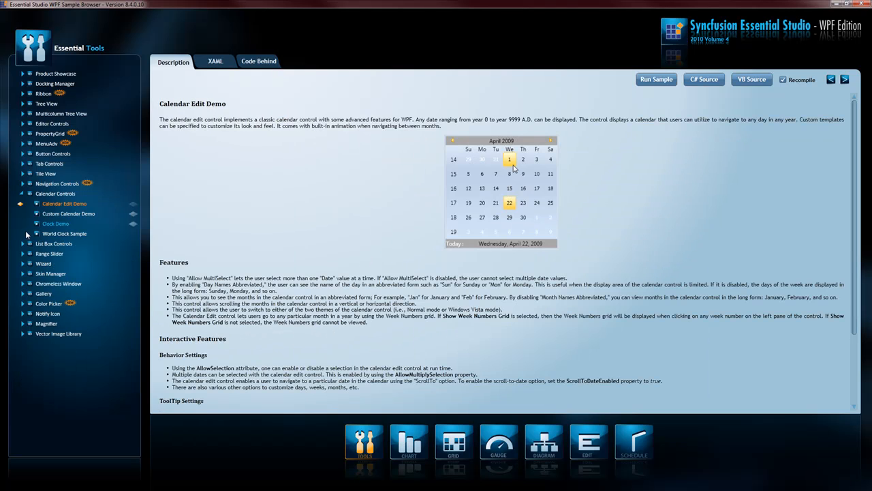
click(55, 193)
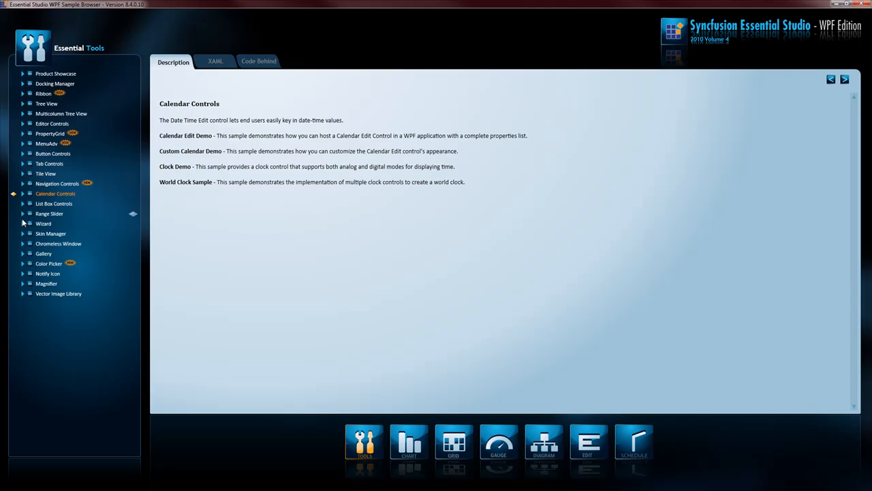
click(49, 213)
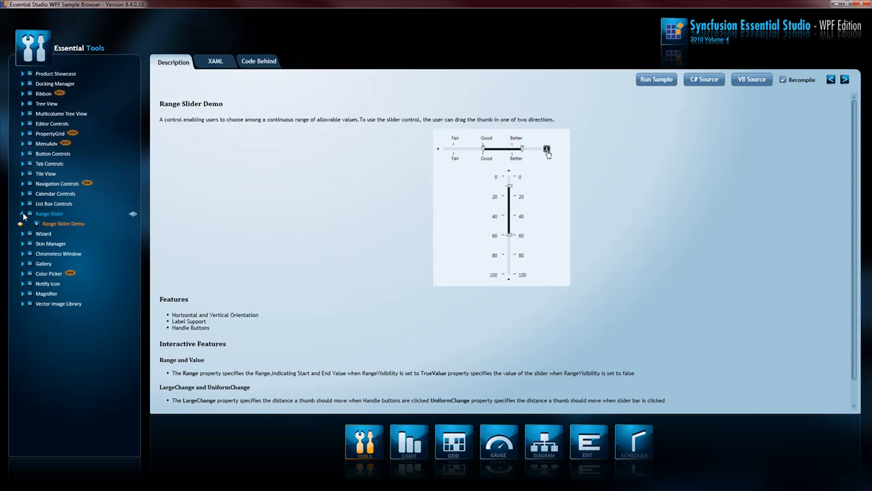
click(58, 303)
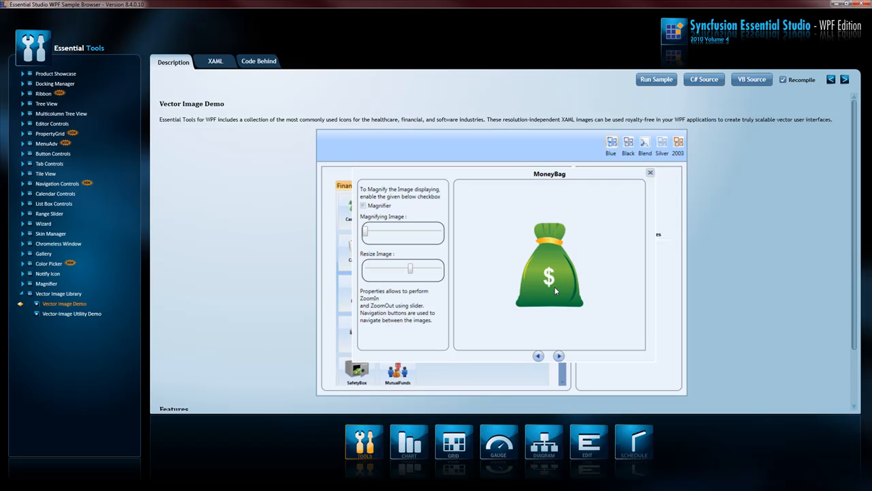
- Run the Vector Image demo and scroll through its icon gallery
click(656, 79)
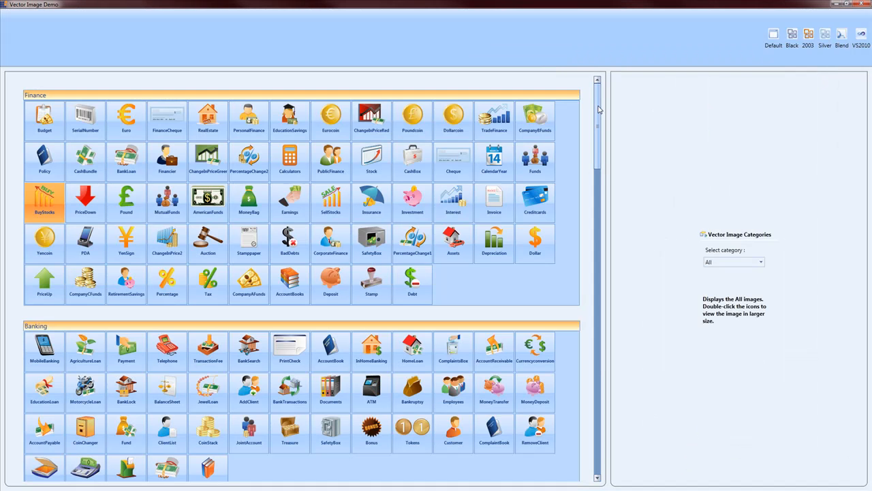
scroll(down, 3)
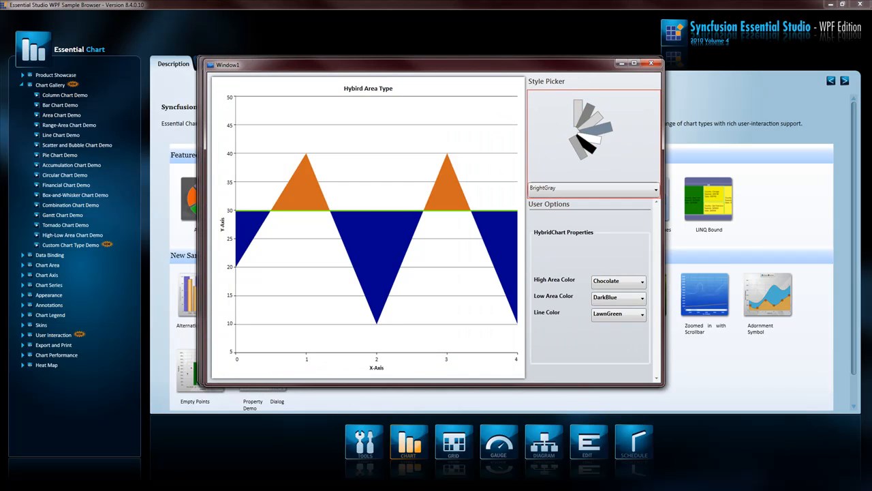
- Close the hybrid area, multiple chart areas, adornment and product details chart samples
click(71, 164)
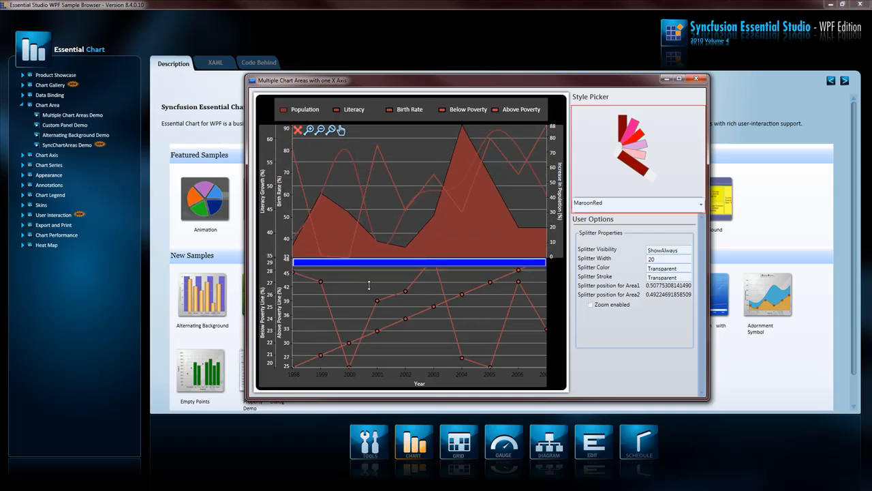
click(70, 124)
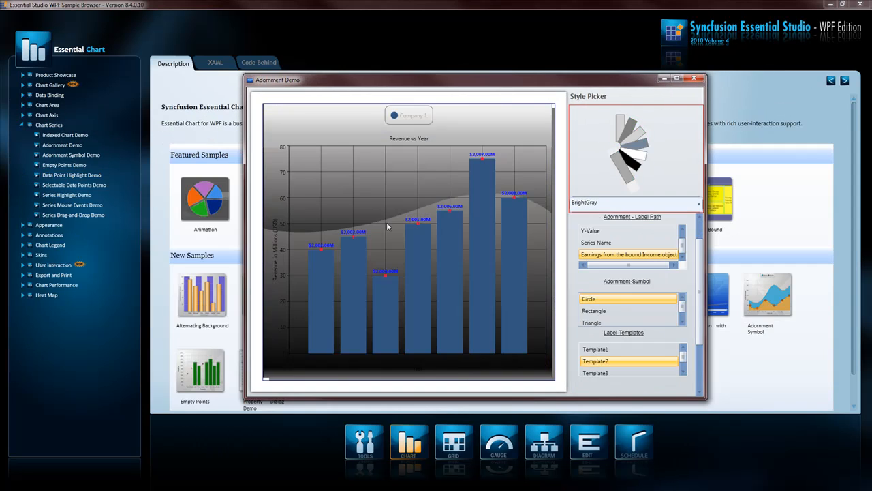
click(64, 164)
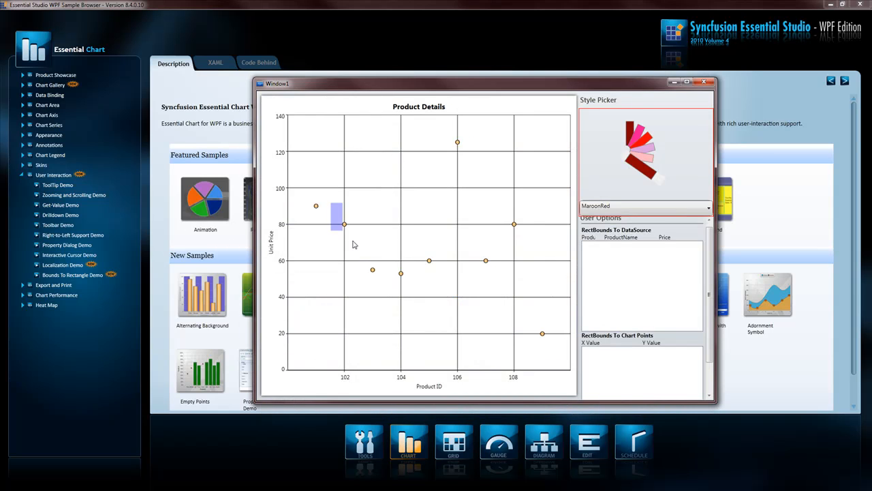
click(65, 204)
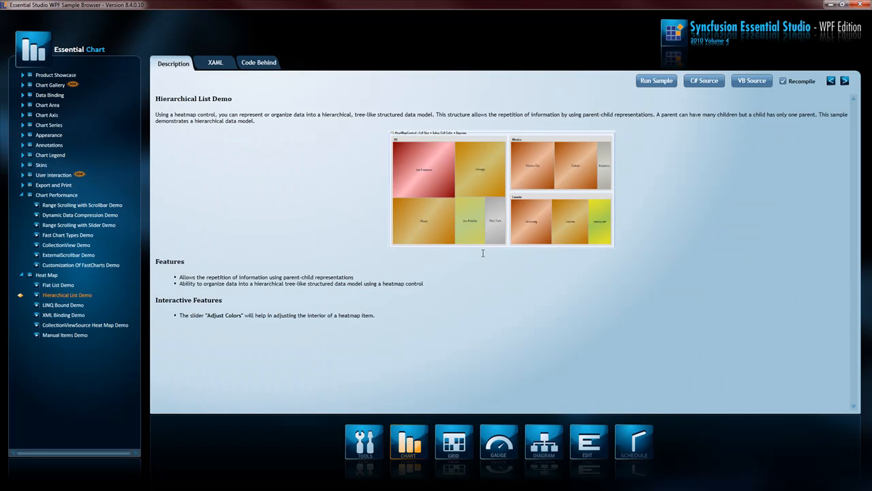
click(455, 443)
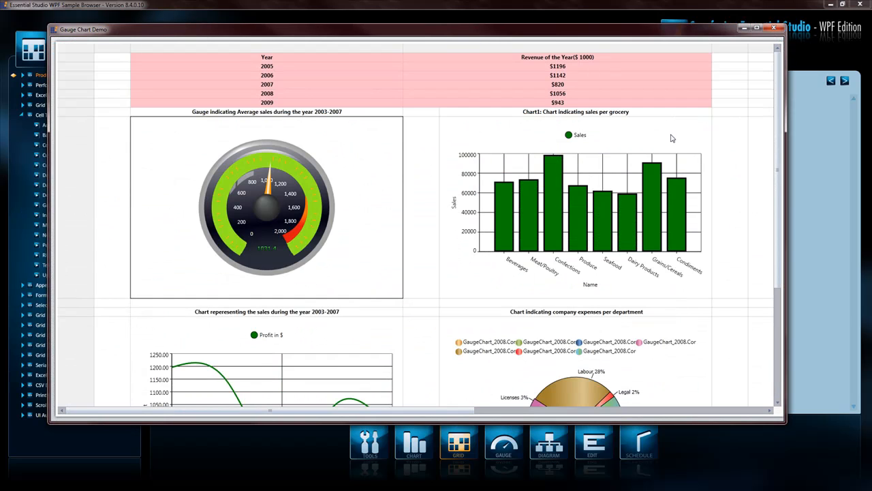
mouse_move(761, 379)
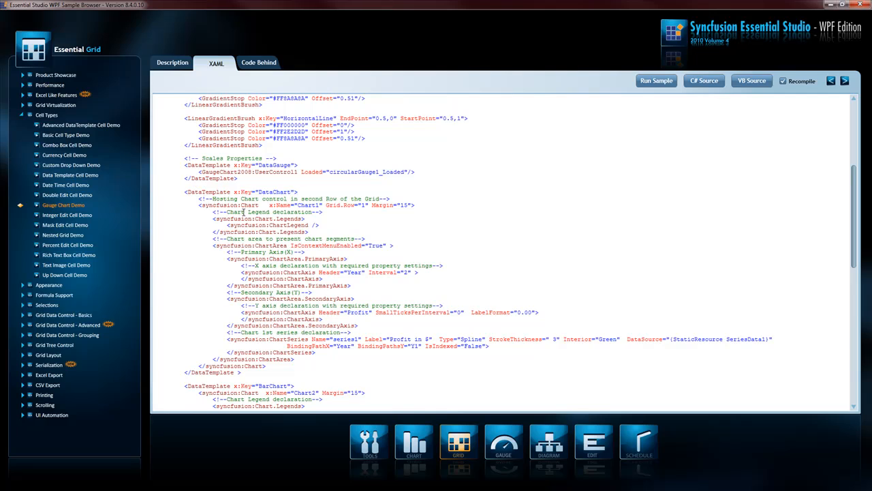
- Try a SUM formula, move the Customer column and sort the grid, then launch Portfolio Grid Demo
click(54, 134)
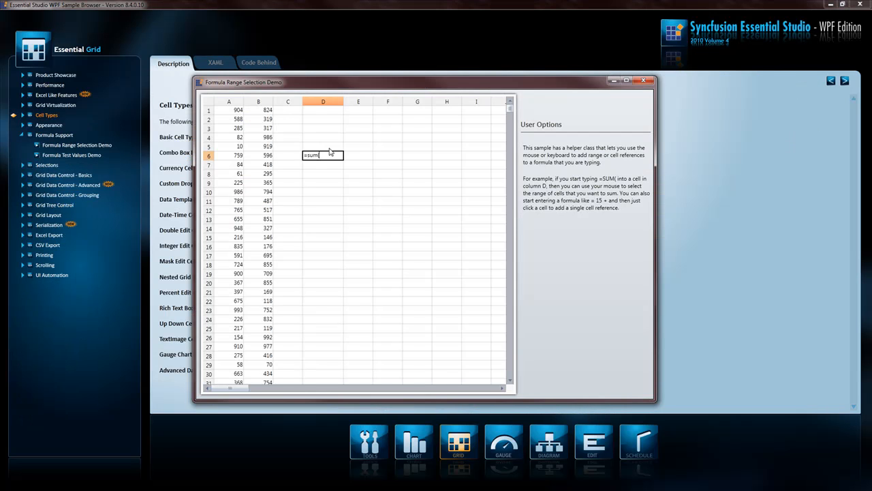
drag(259, 137, 258, 173)
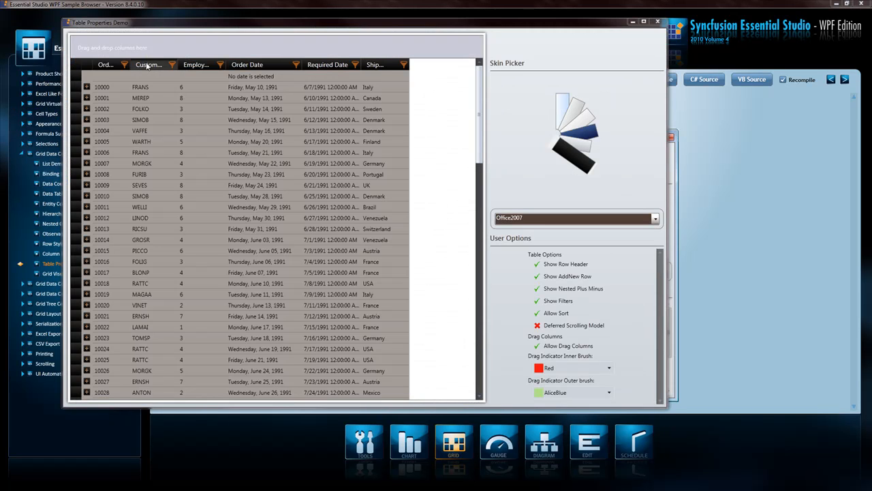
drag(148, 64, 201, 69)
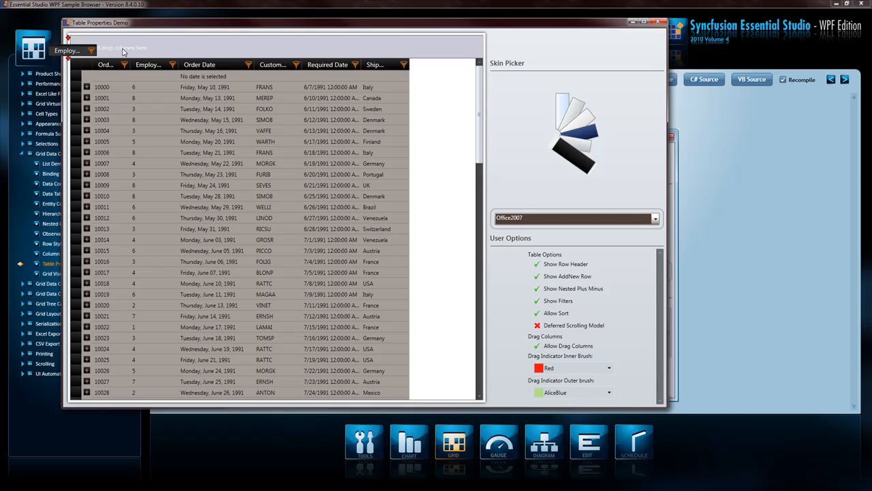
click(305, 64)
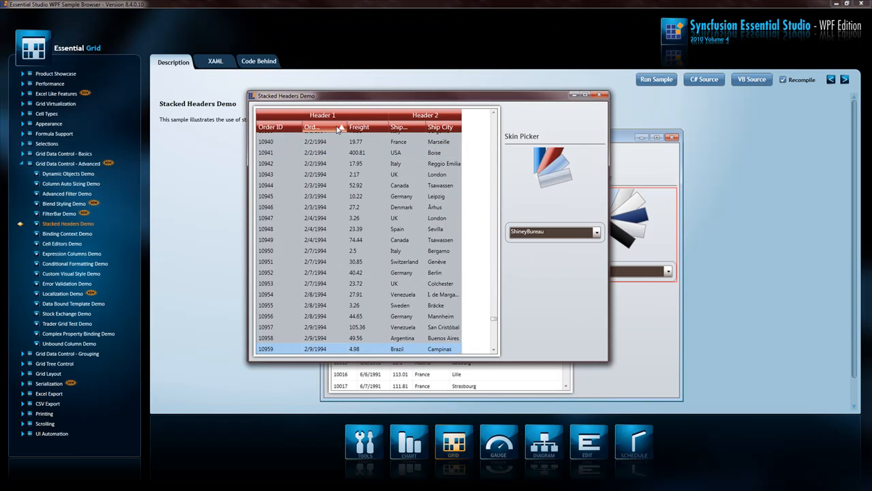
click(315, 128)
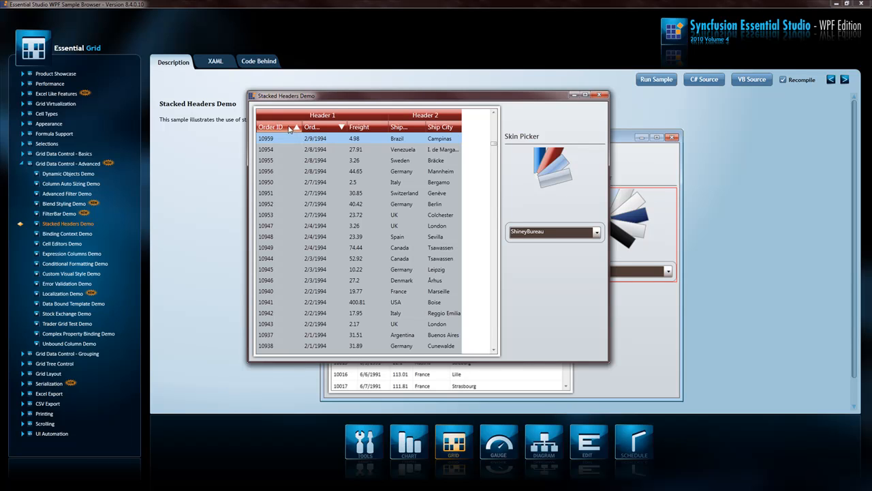
click(64, 213)
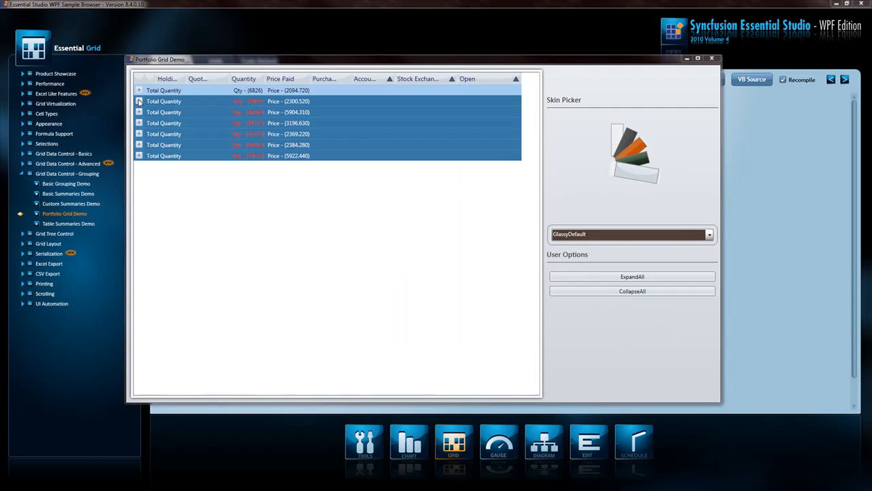
- Expand a portfolio group to see its holdings, then move to the gauge samples
click(139, 101)
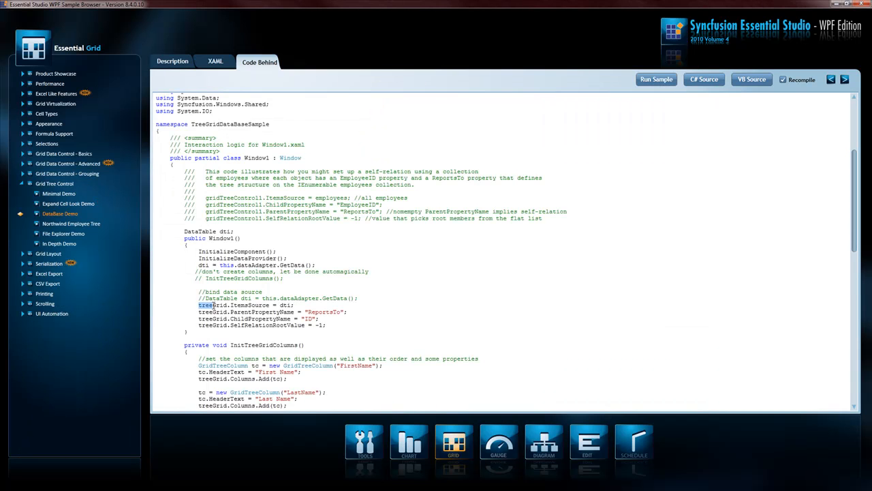
click(655, 80)
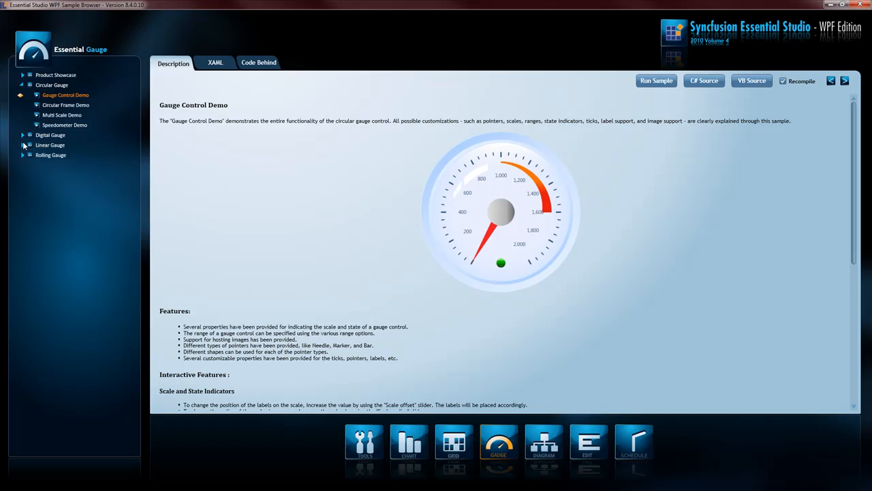
- View the Equalizer Demo description, then switch to the diagram control samples
click(60, 185)
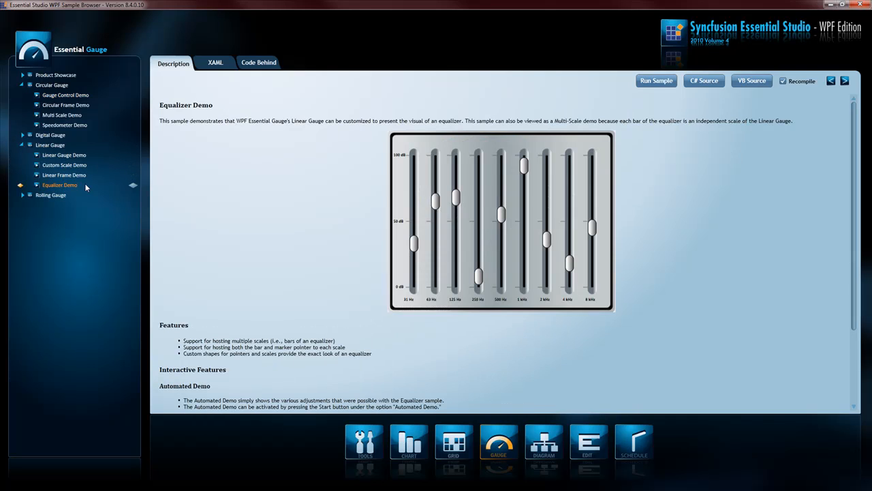
mouse_move(448, 230)
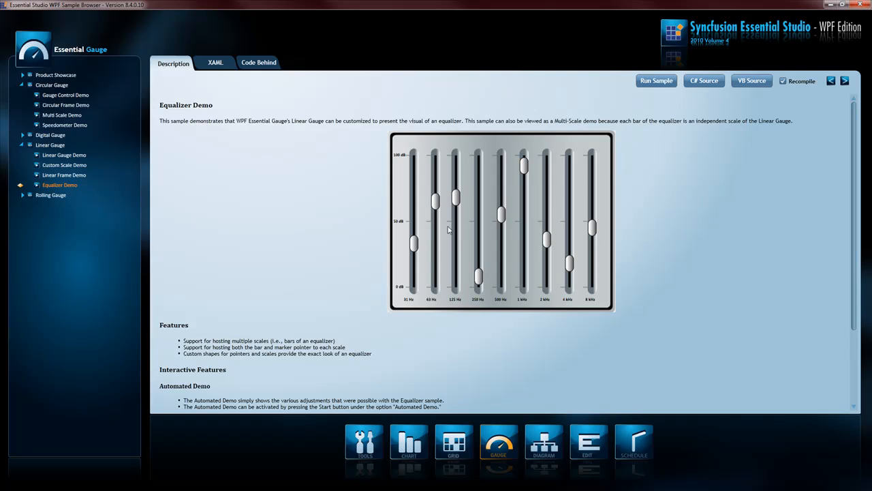
click(545, 442)
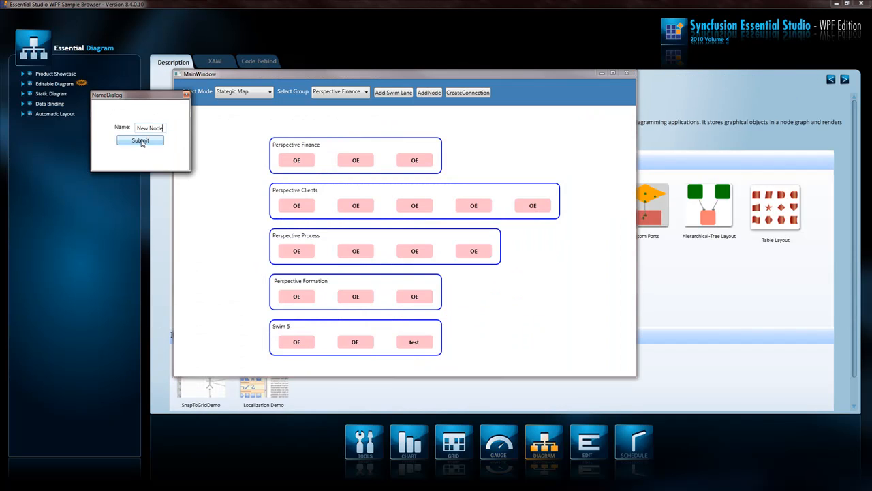
- Add New Node to Perspective Finance, show cause relationship arrows, then select Features Demo
click(139, 140)
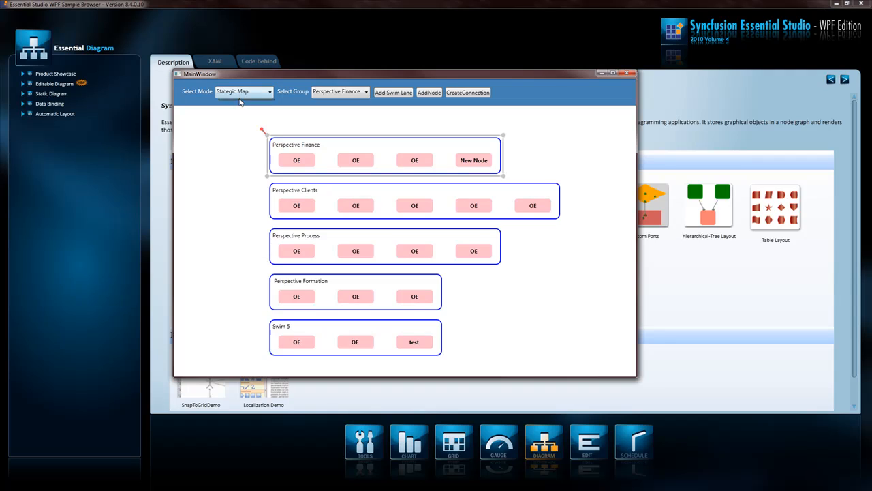
click(244, 91)
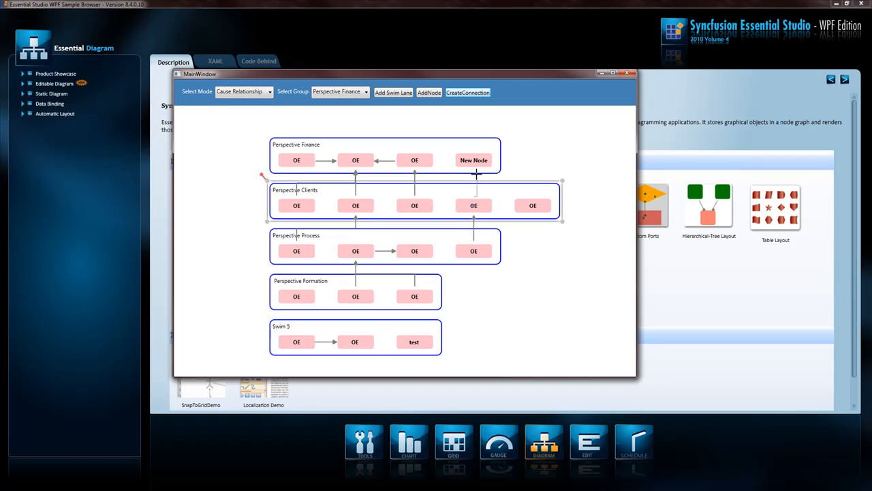
click(267, 91)
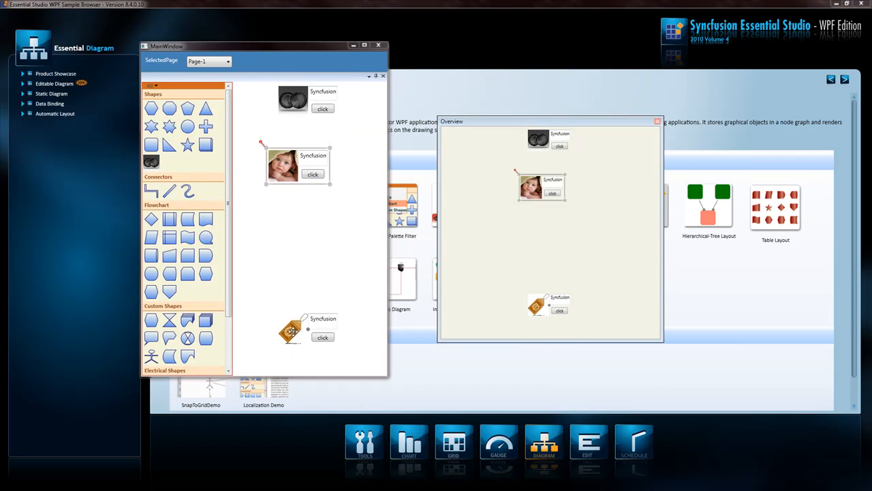
click(58, 83)
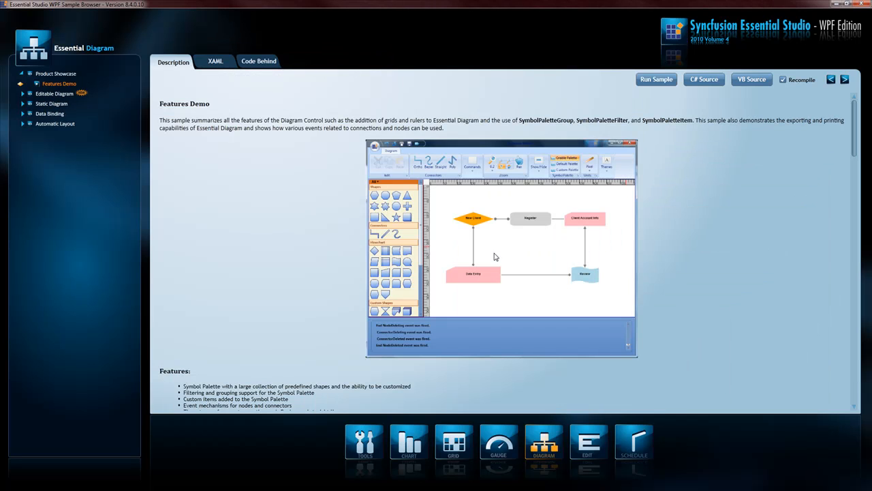
- Open the Floor Plan, Expand Collapse, Layers, XML Data Binding, Organization Chart and Radial Tree demos
click(61, 203)
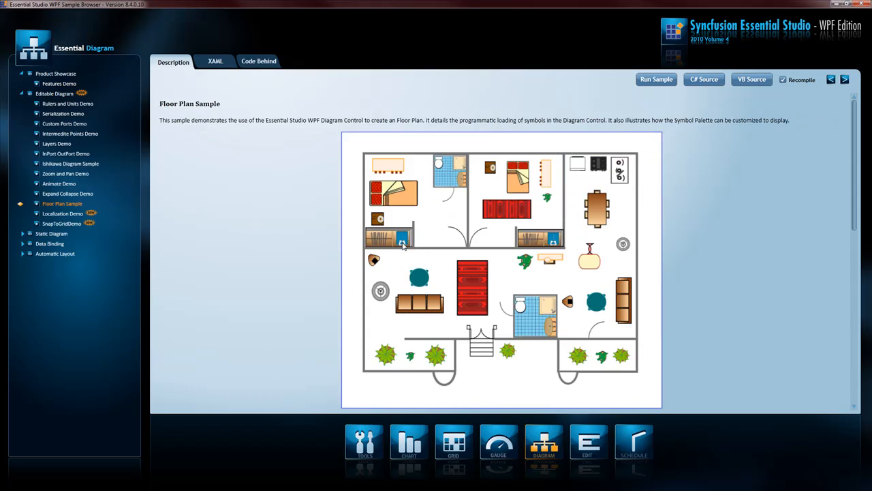
click(62, 223)
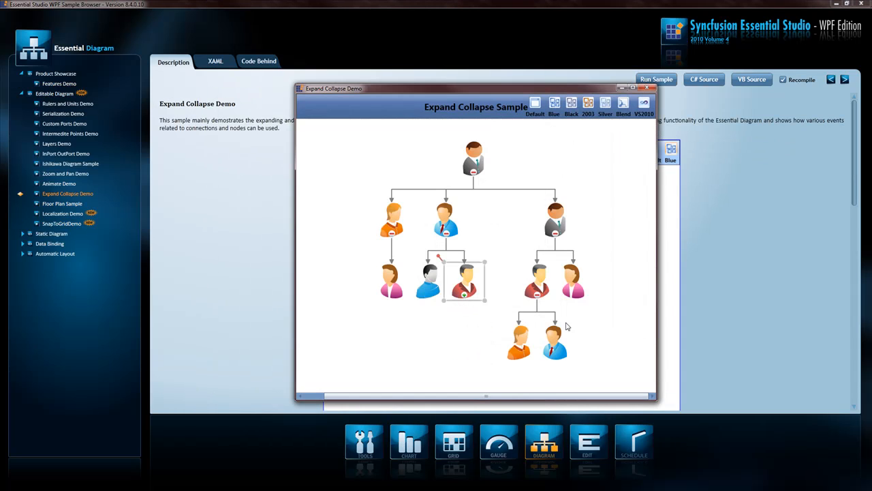
click(57, 144)
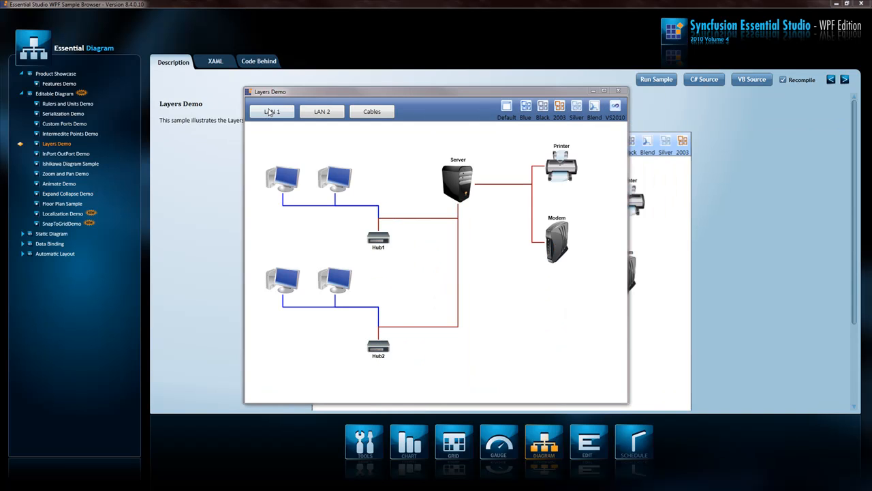
click(65, 123)
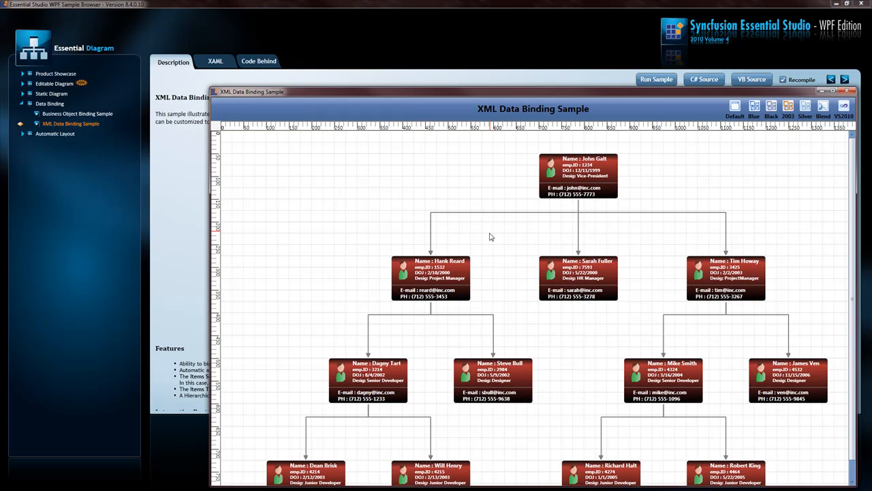
click(70, 154)
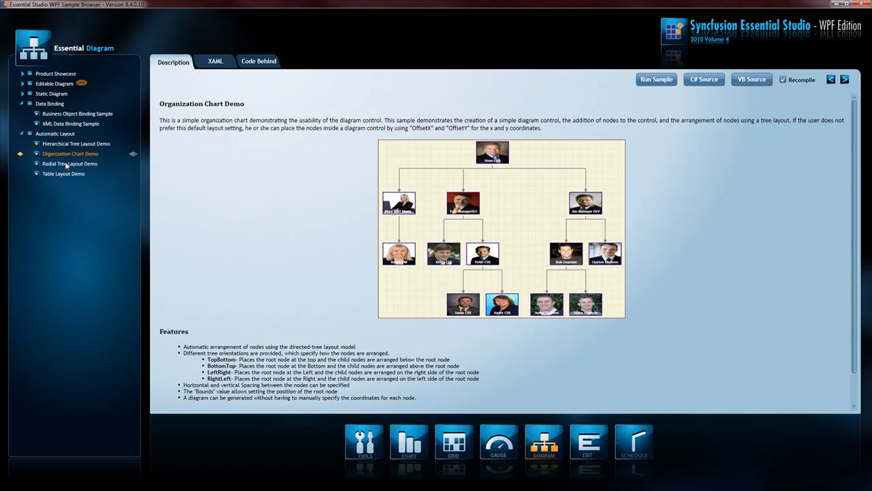
click(68, 164)
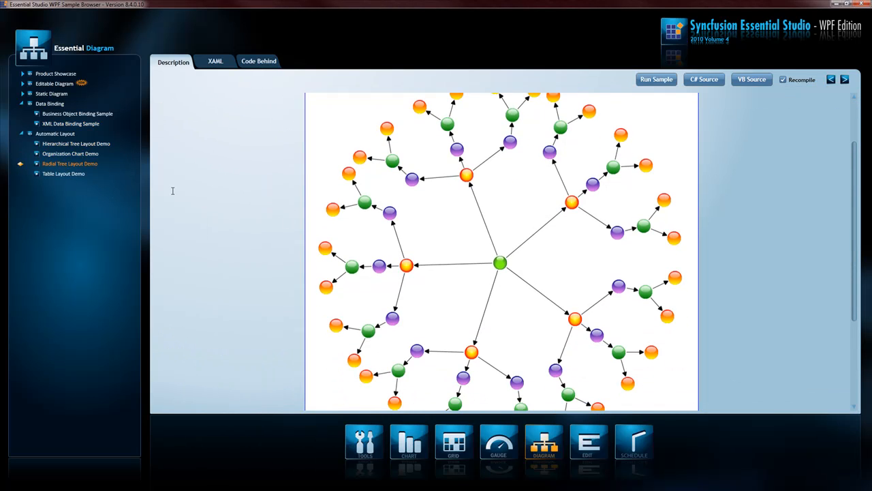
click(588, 442)
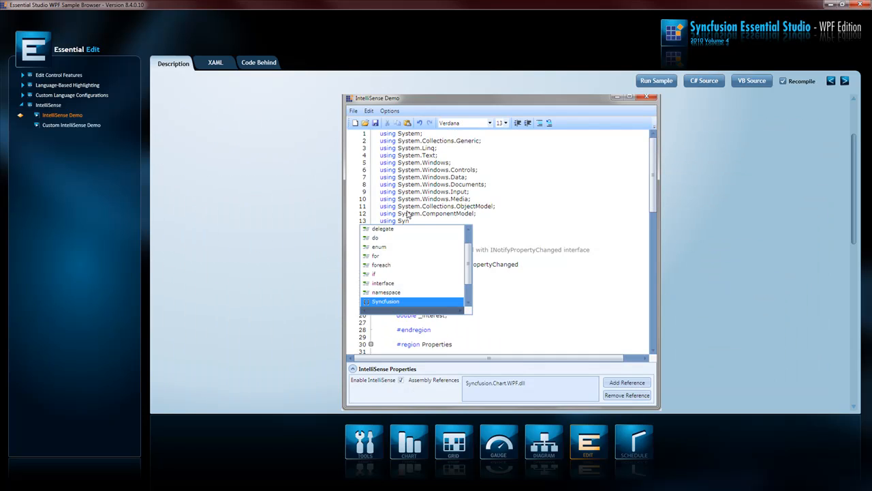
- Run the Schedule Basic Demo and open the Visit to Mary's house appointment
click(634, 441)
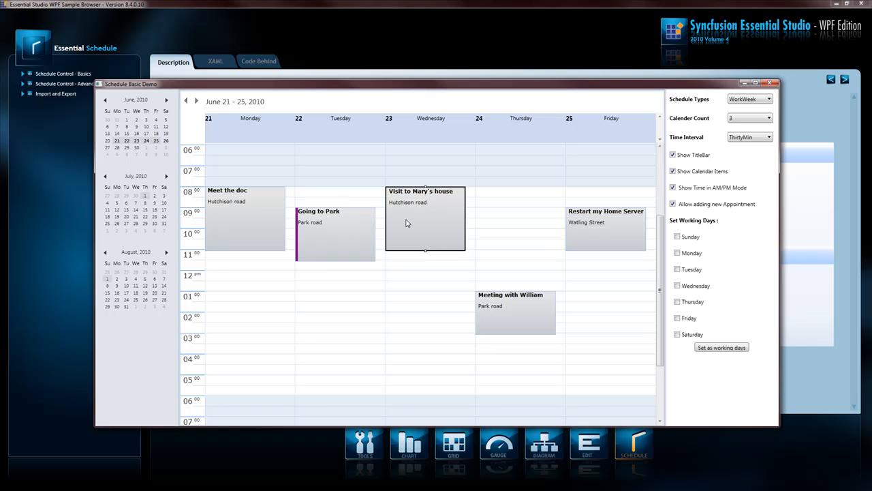
double_click(426, 218)
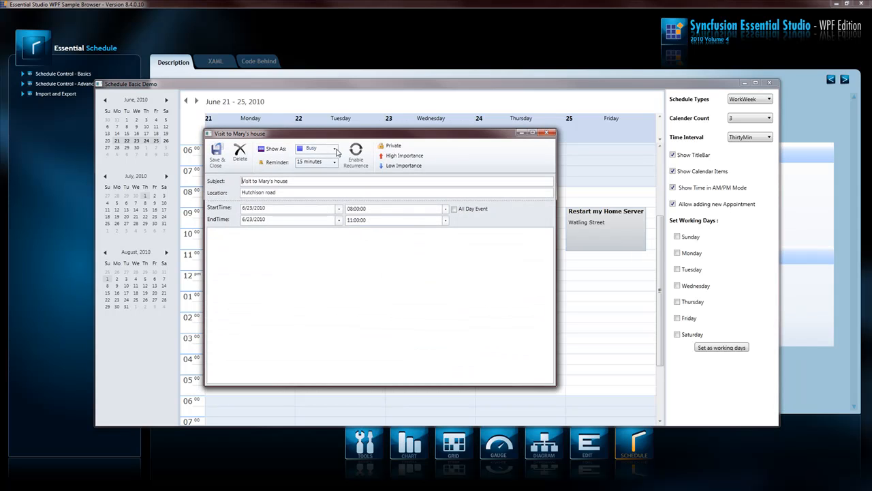